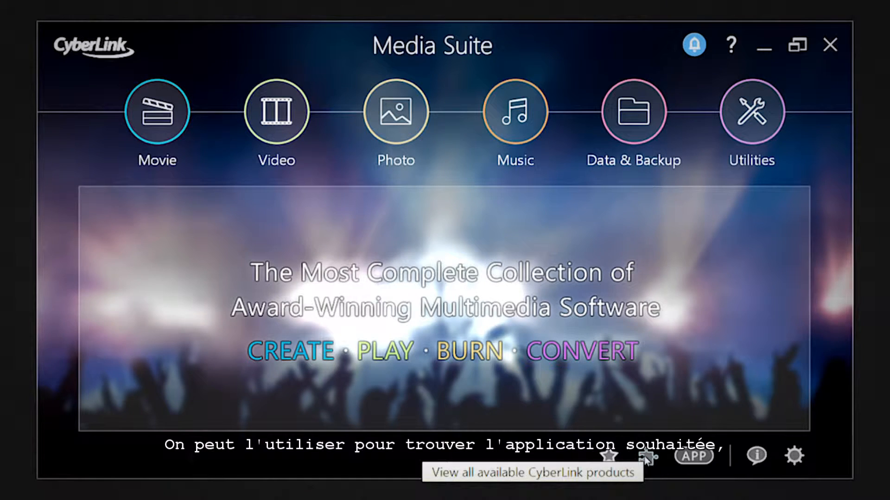
Launch MediaShow from the products list, then browse movies in PowerDVD from the Movie tab
{"action": "left_click", "coordinate": [645, 457]}
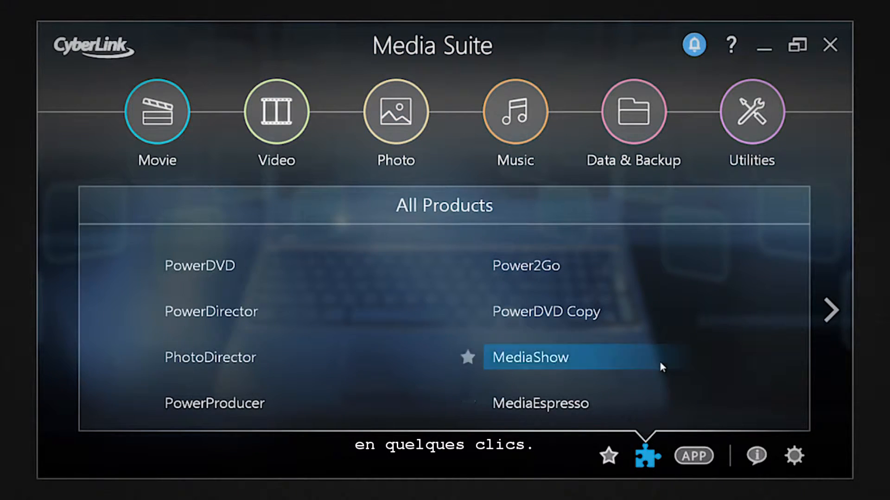
{"action": "double_click", "coordinate": [531, 357]}
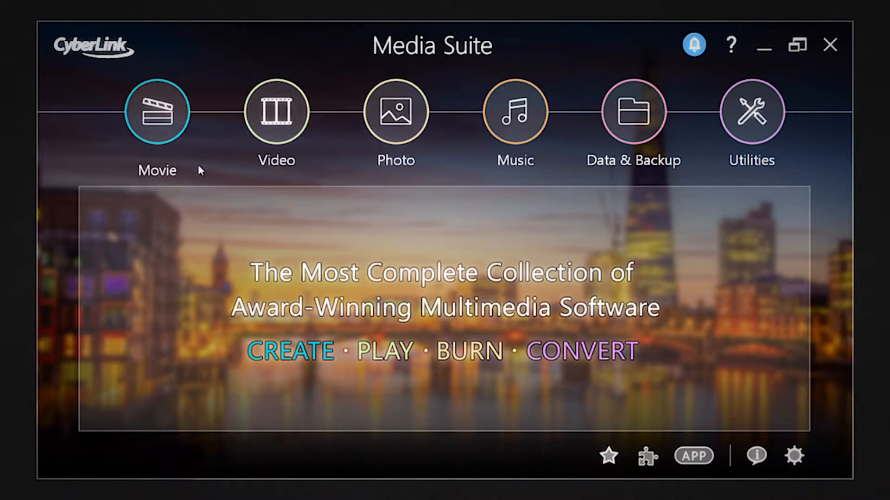
{"action": "left_click", "coordinate": [157, 111]}
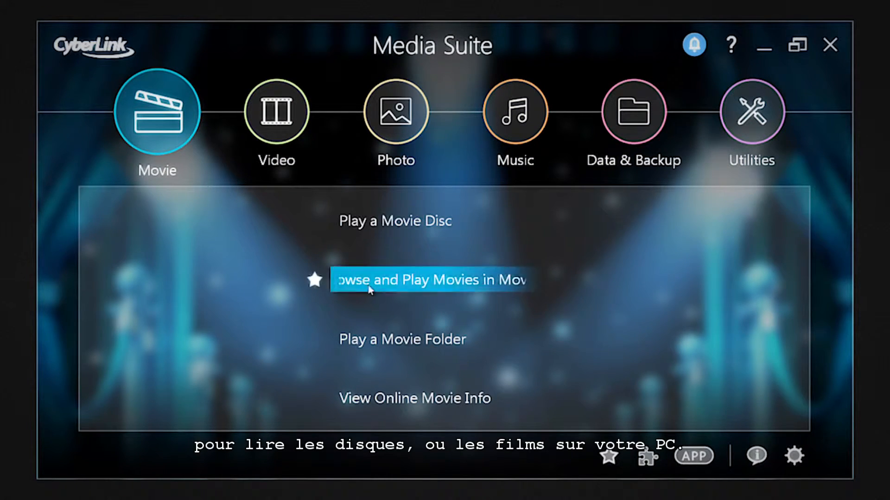
{"action": "left_click", "coordinate": [431, 280]}
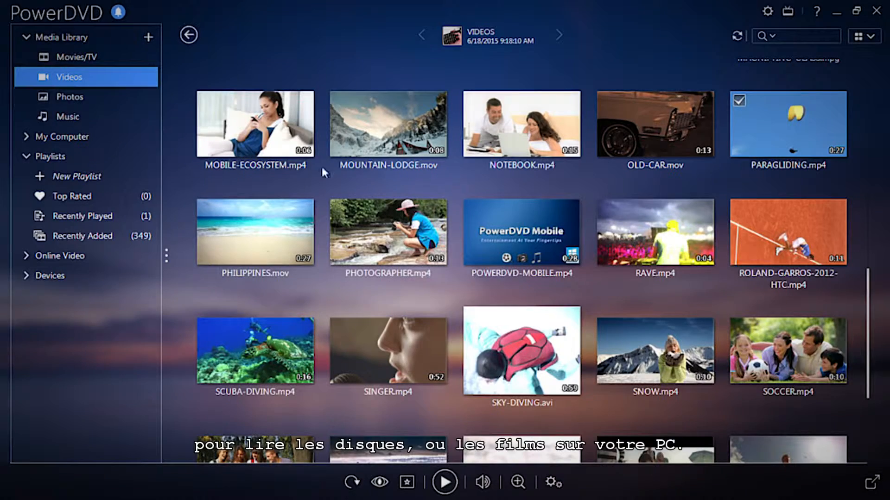
{"action": "double_click", "coordinate": [786, 124]}
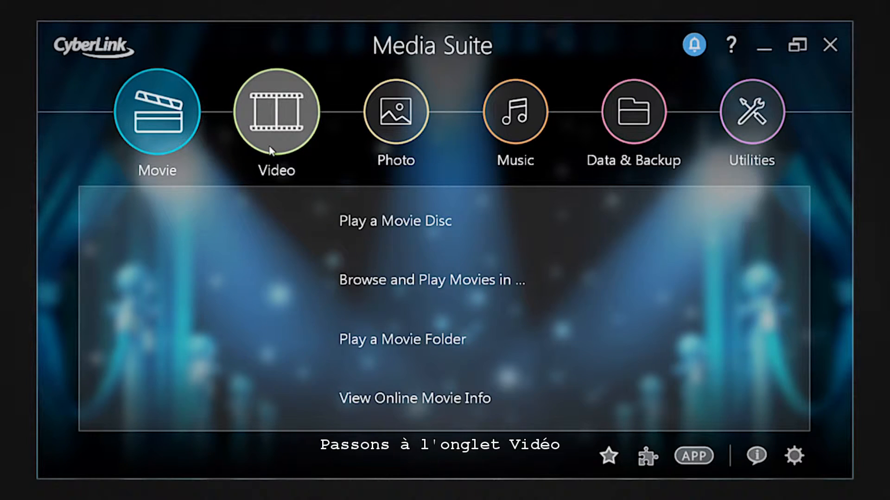
Lower the clip's Hue from 101 to about 93, then start converting videos in MediaEspresso
{"action": "left_click", "coordinate": [276, 111]}
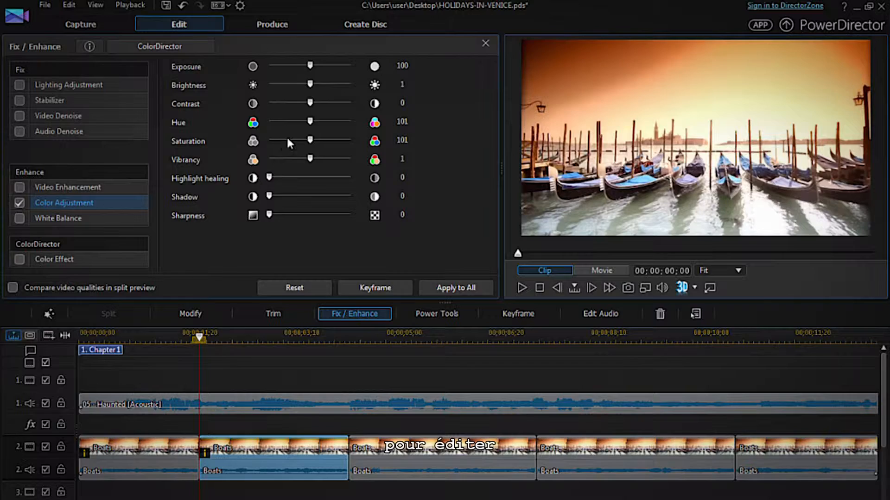
{"action": "left_click_drag", "start_coordinate": [310, 121], "coordinate": [306, 121]}
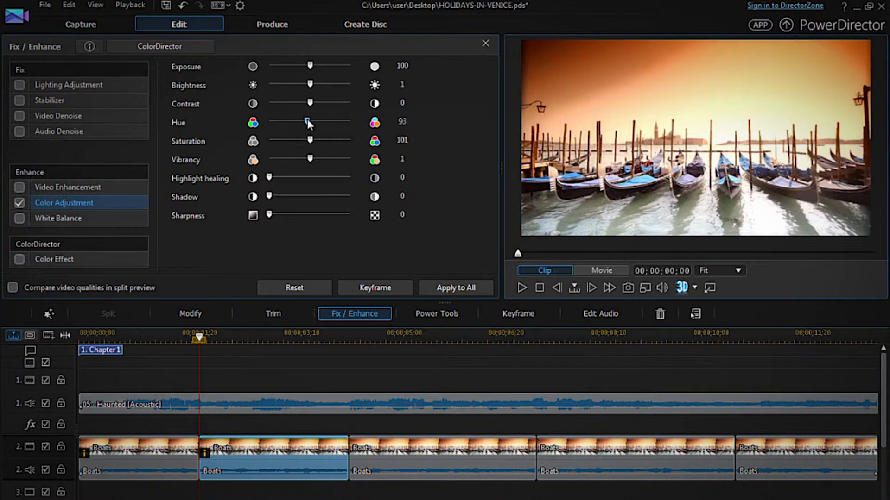
{"action": "left_click_drag", "start_coordinate": [310, 121], "coordinate": [304, 122]}
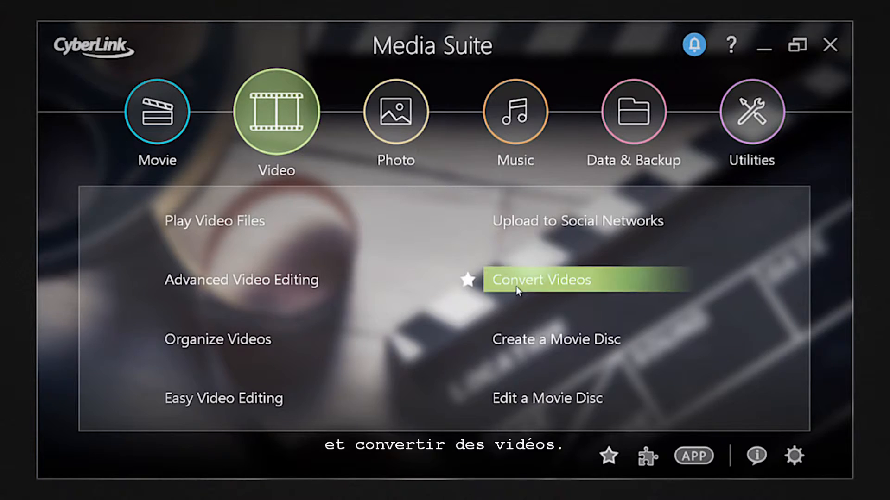
{"action": "left_click", "coordinate": [539, 280]}
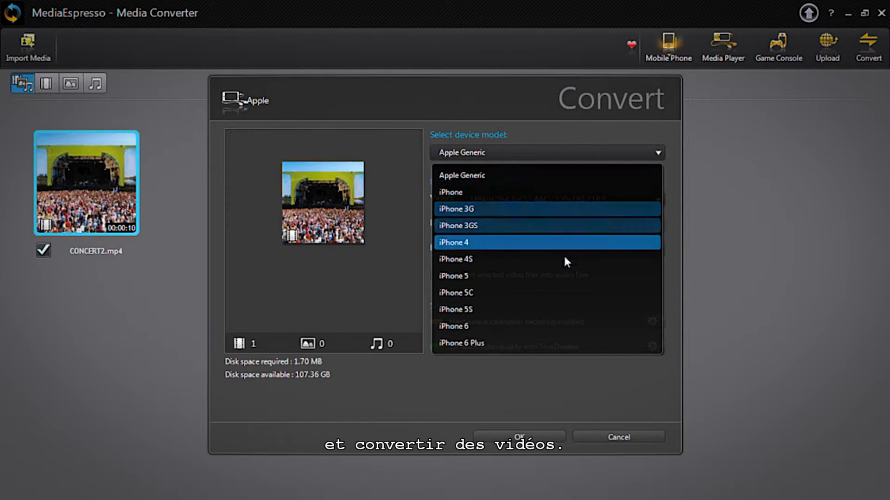
{"action": "mouse_move", "coordinate": [523, 343]}
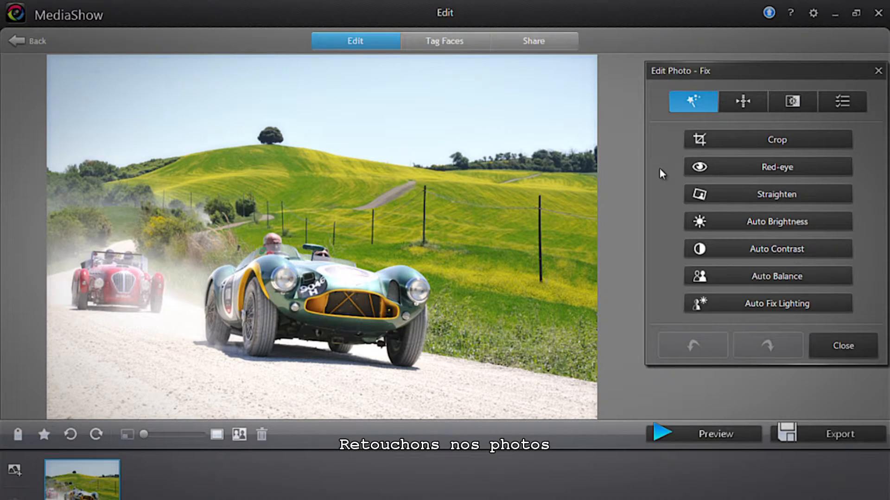
Apply a Fix button to the racing cars photo in MediaShow's Edit Photo panel
{"action": "left_click", "coordinate": [767, 194]}
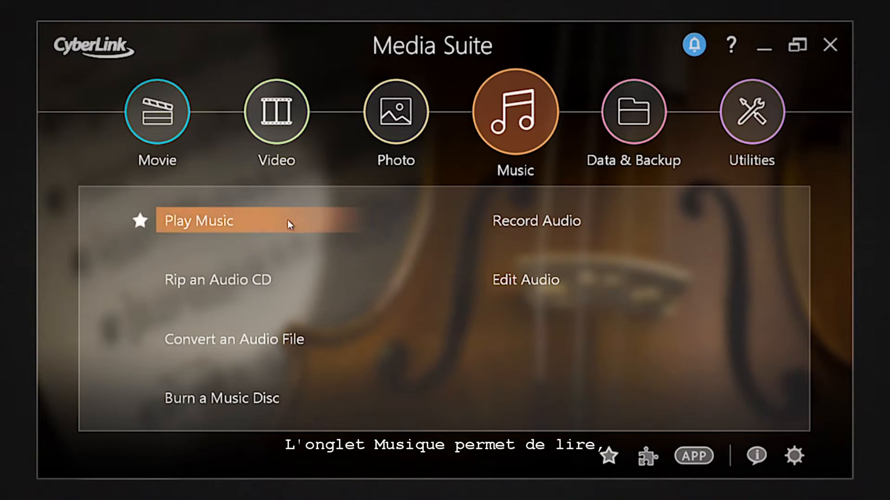
{"action": "mouse_move", "coordinate": [606, 238]}
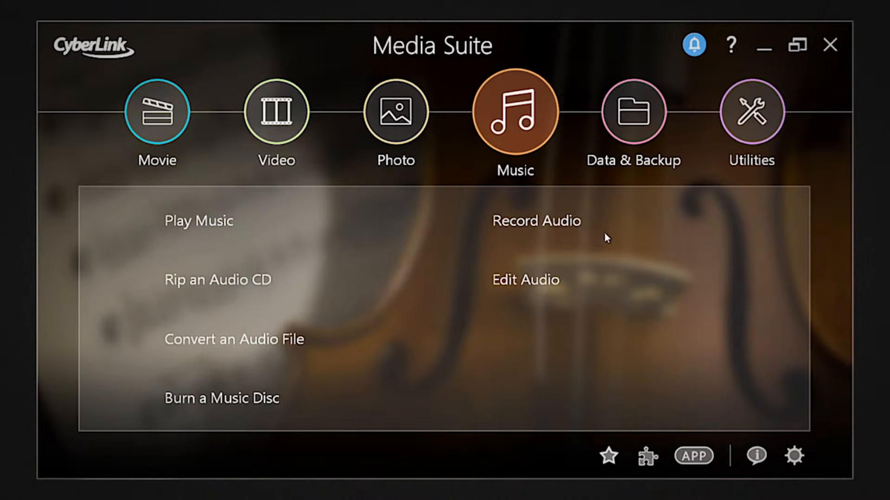
Start a WaveEditor audio recording, then rip The Big Blue CD tracks to MP3 in Power2Go
{"action": "left_click", "coordinate": [534, 220]}
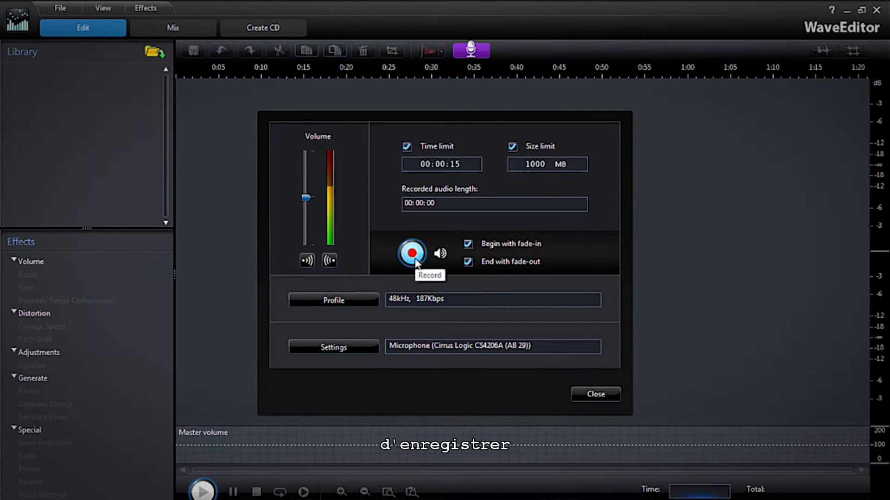
{"action": "left_click", "coordinate": [412, 253]}
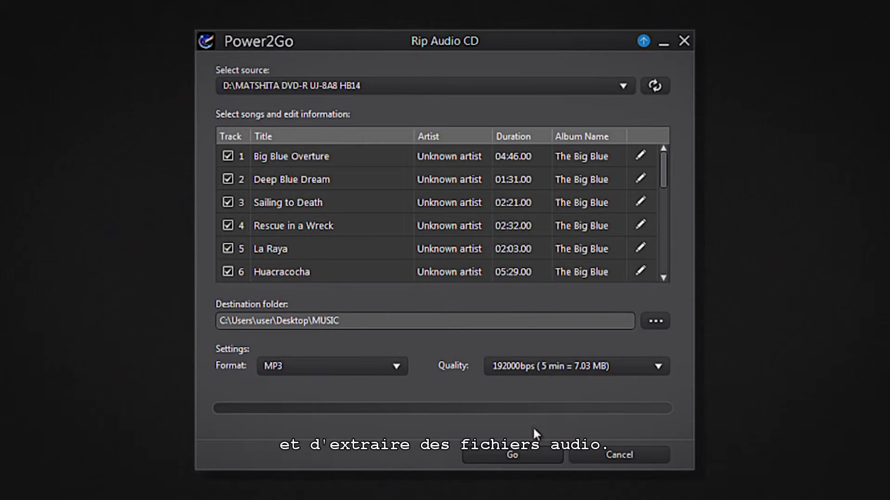
{"action": "left_click", "coordinate": [511, 455]}
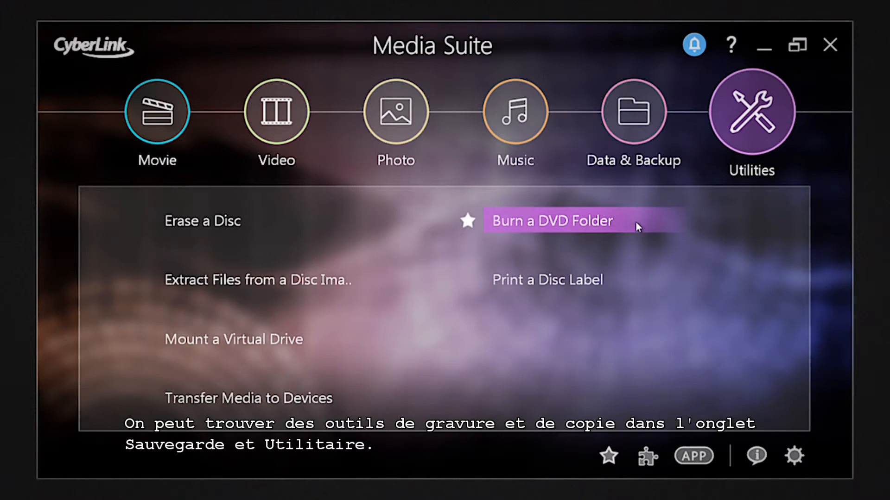
Star Burn a DVD Folder and Transfer Media to Devices, then page through them in My Favorites
{"action": "left_click", "coordinate": [550, 221]}
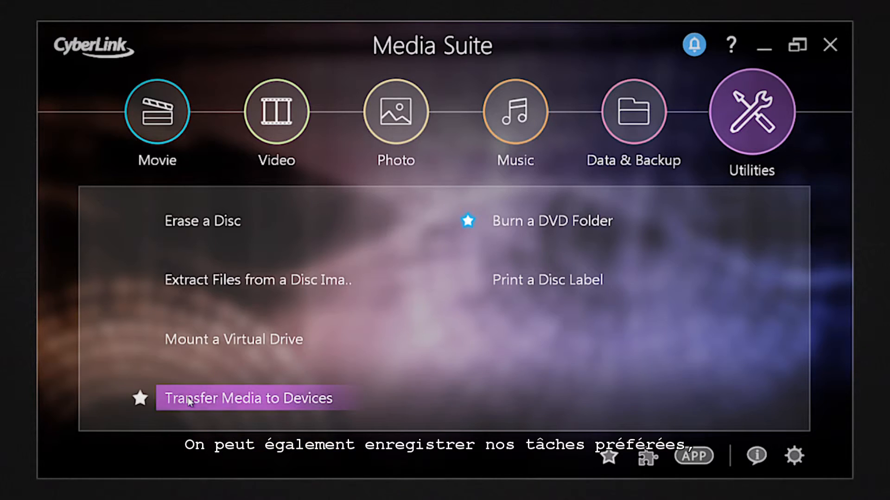
{"action": "left_click", "coordinate": [140, 398]}
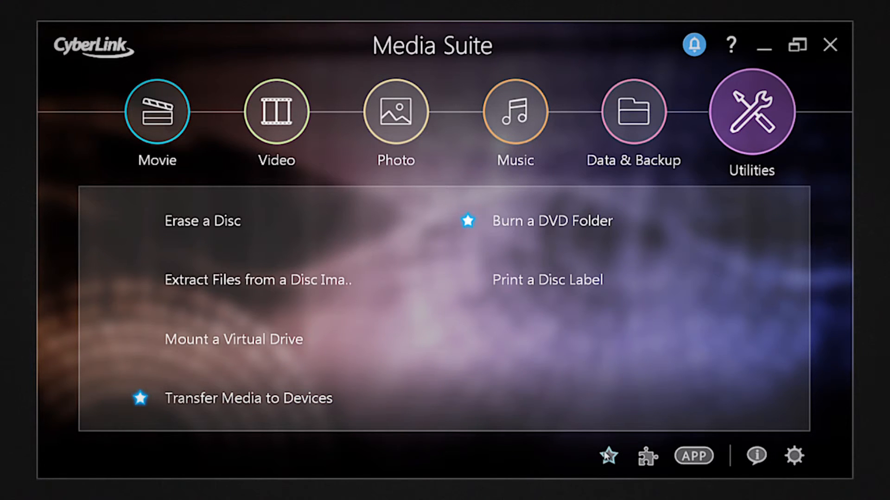
{"action": "left_click", "coordinate": [608, 456]}
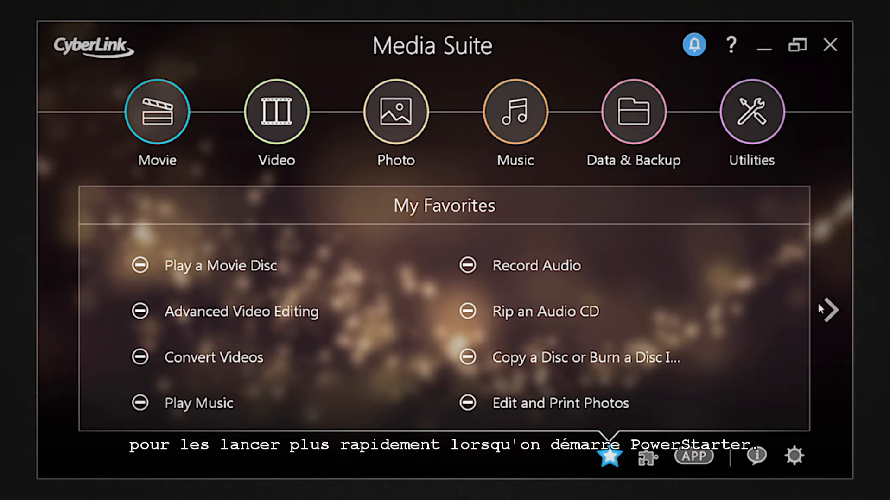
{"action": "left_click", "coordinate": [829, 310]}
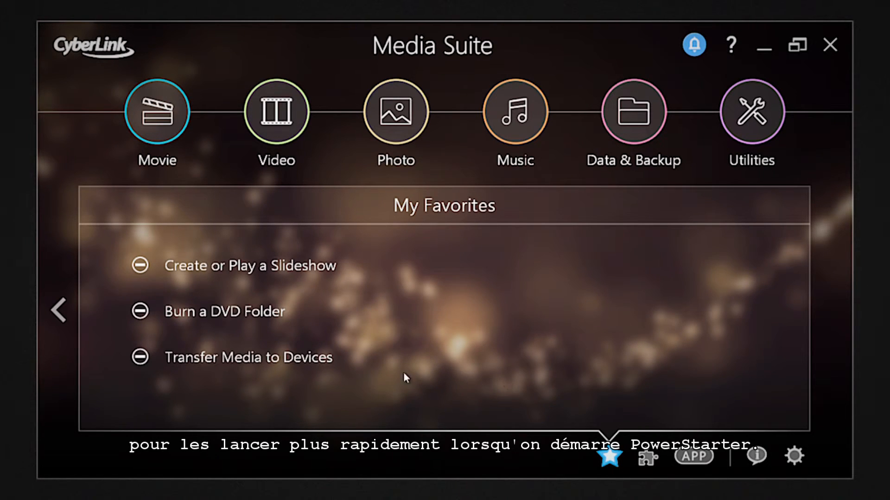